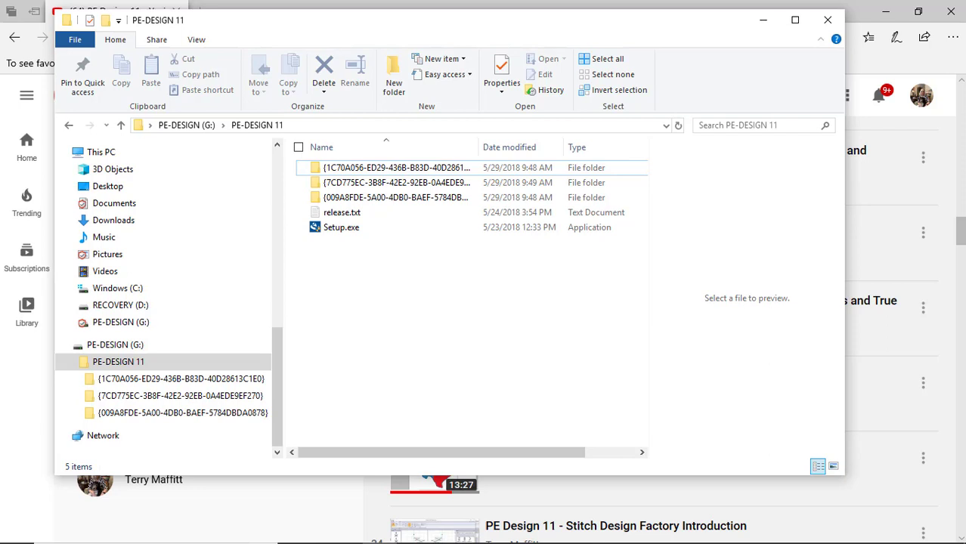
mouse_move(378, 529)
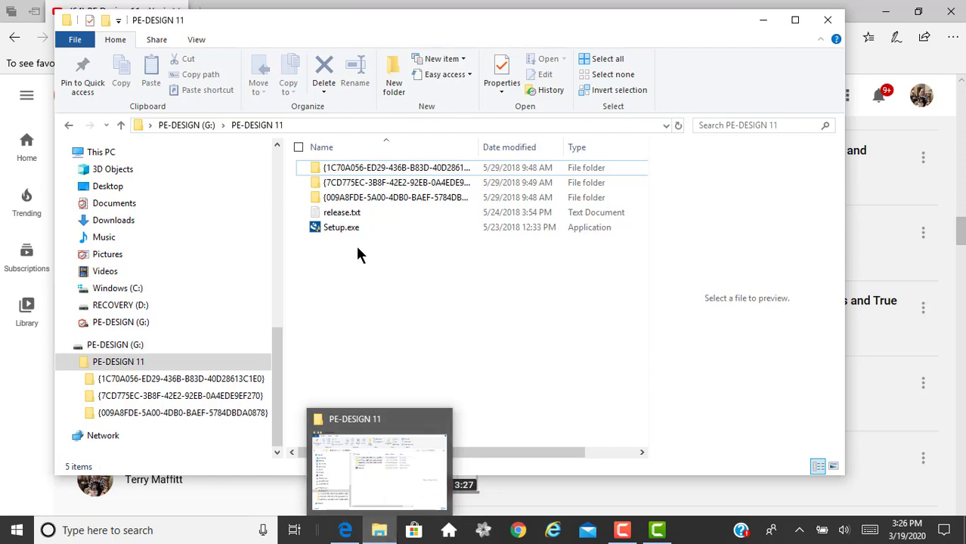
Step: Switch from the drive folder to the PE Design 11 YouTube playlist in Edge
click(115, 345)
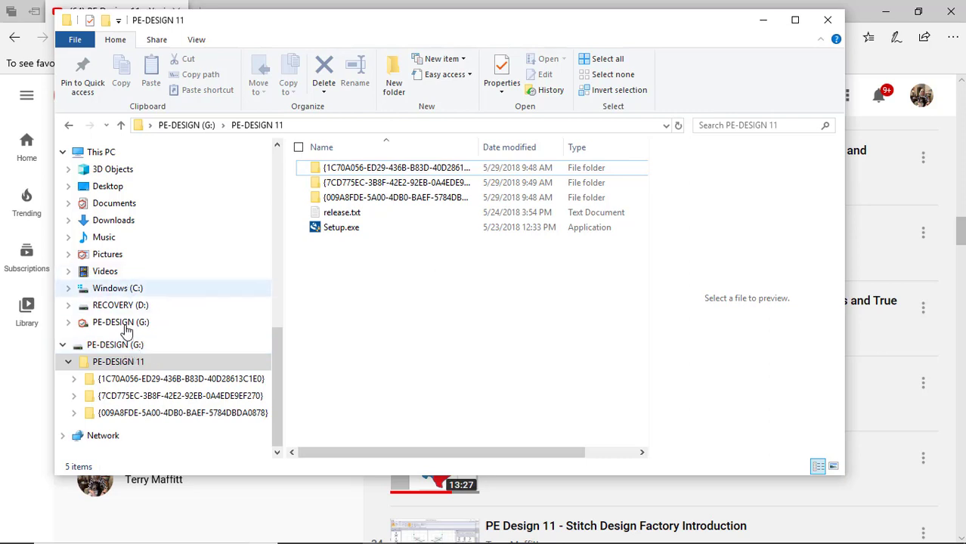
mouse_move(305, 276)
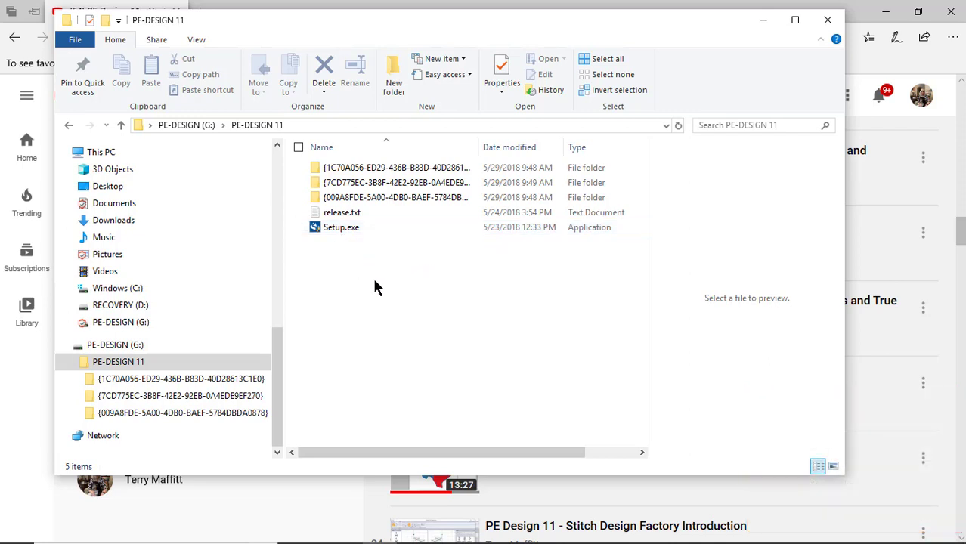
mouse_move(401, 334)
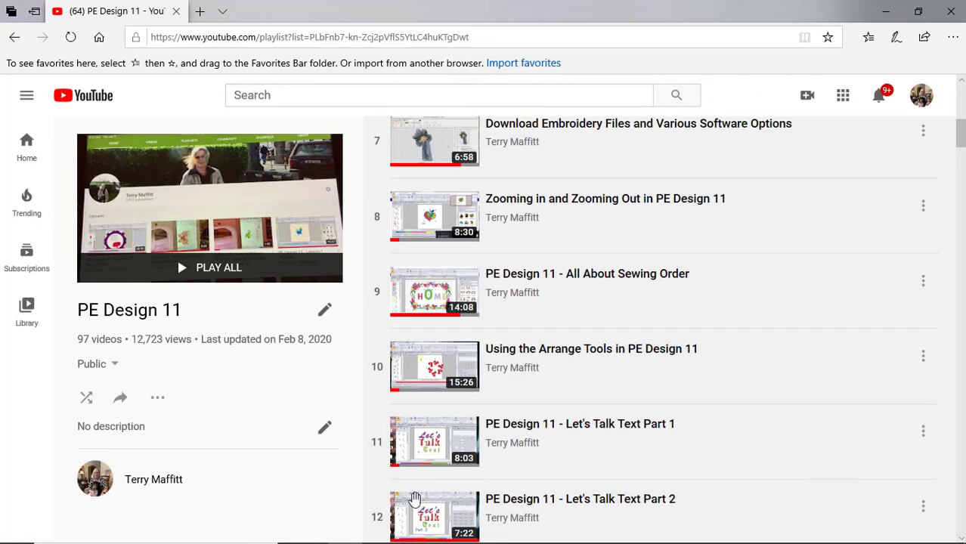
mouse_move(143, 505)
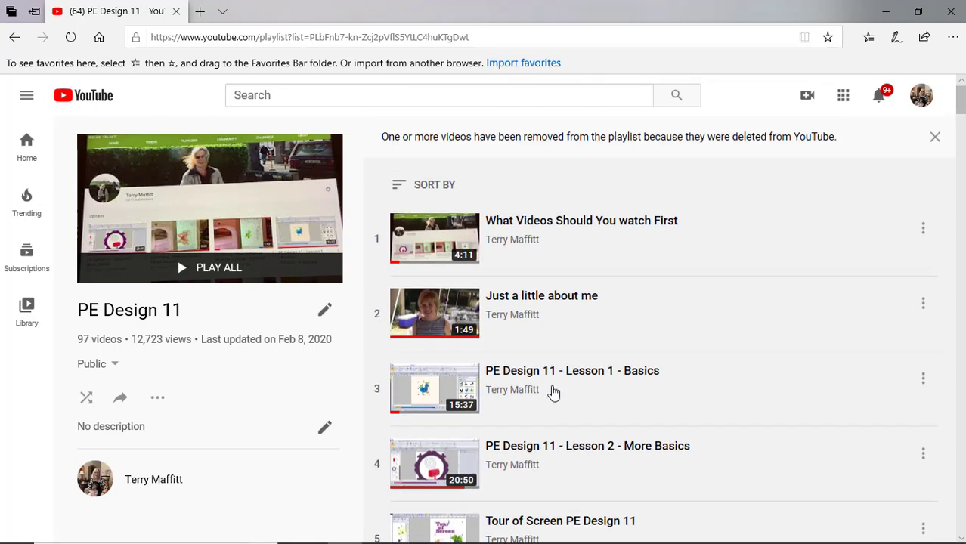
mouse_move(482, 384)
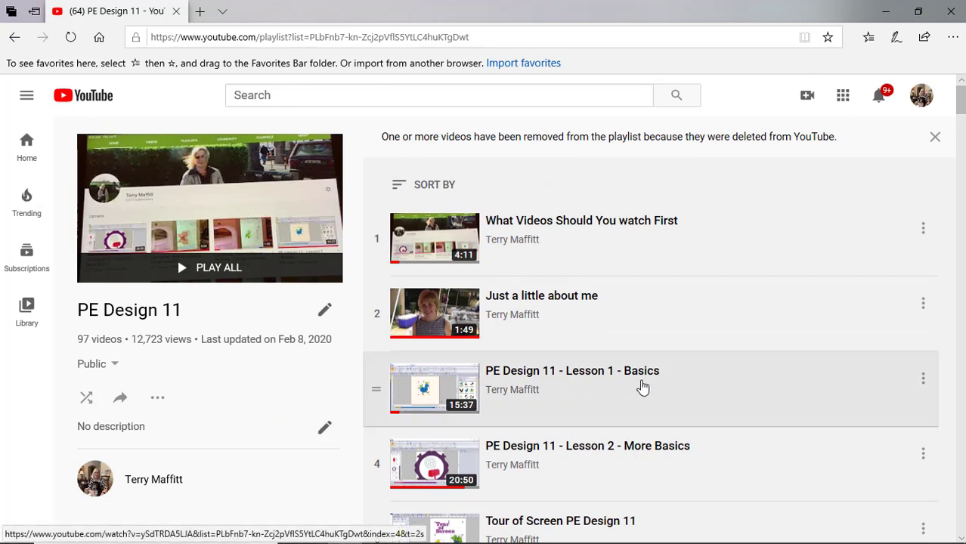
mouse_move(689, 399)
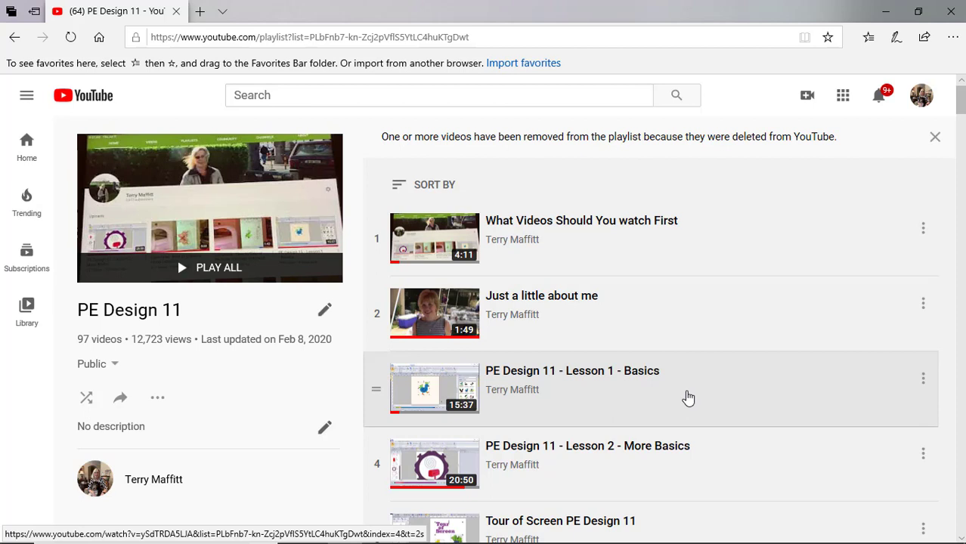
mouse_move(688, 405)
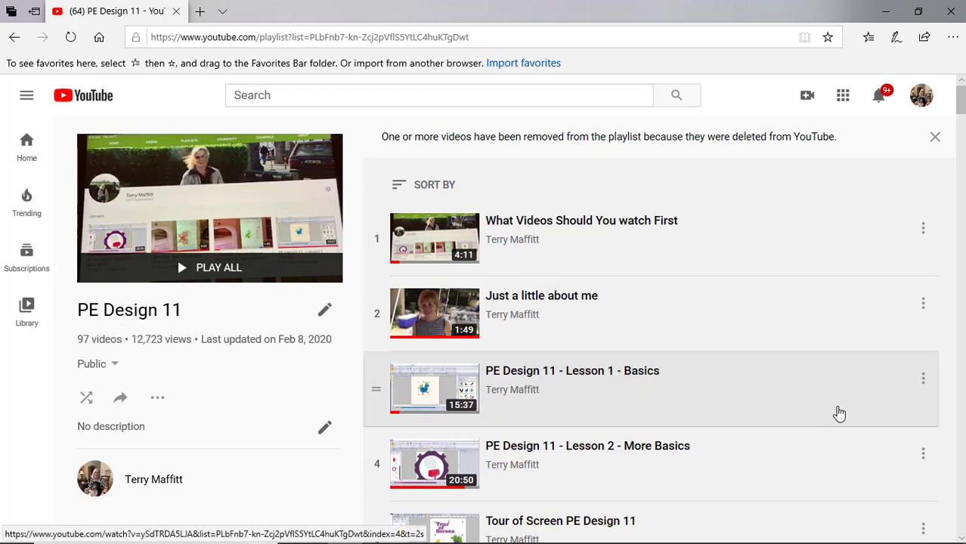
mouse_move(838, 414)
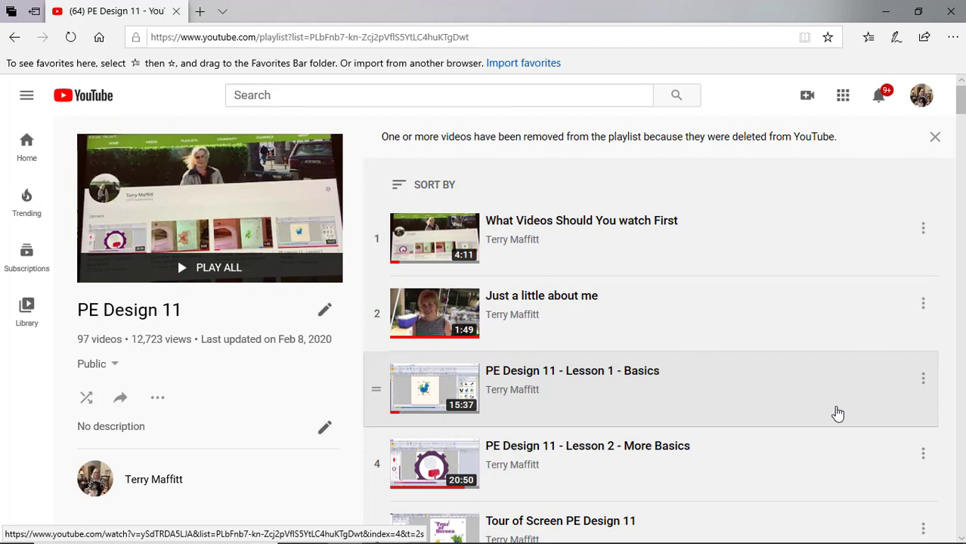
mouse_move(832, 408)
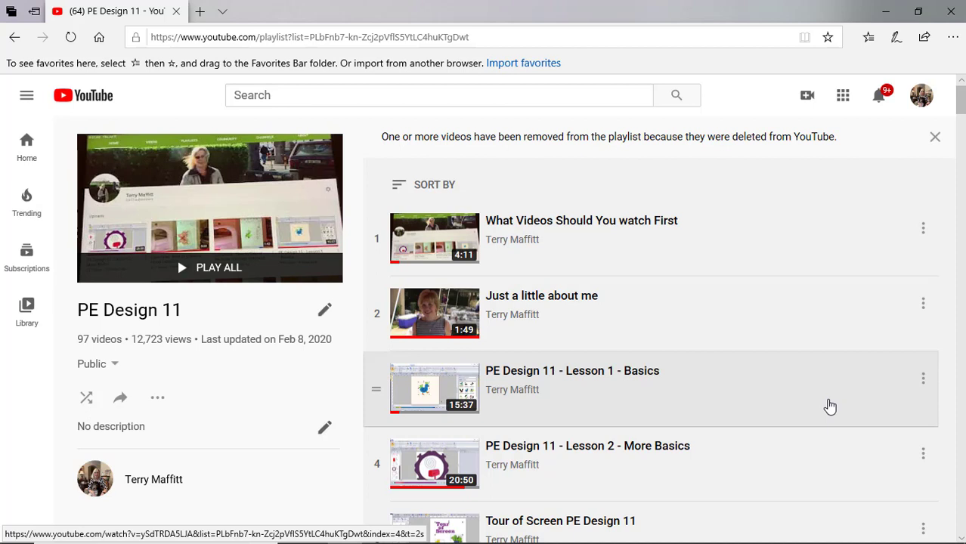
mouse_move(827, 405)
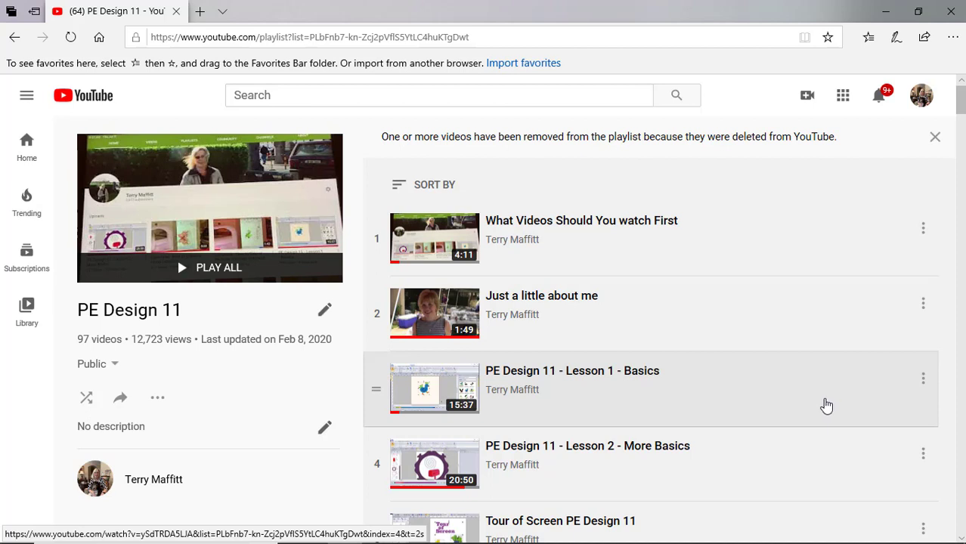